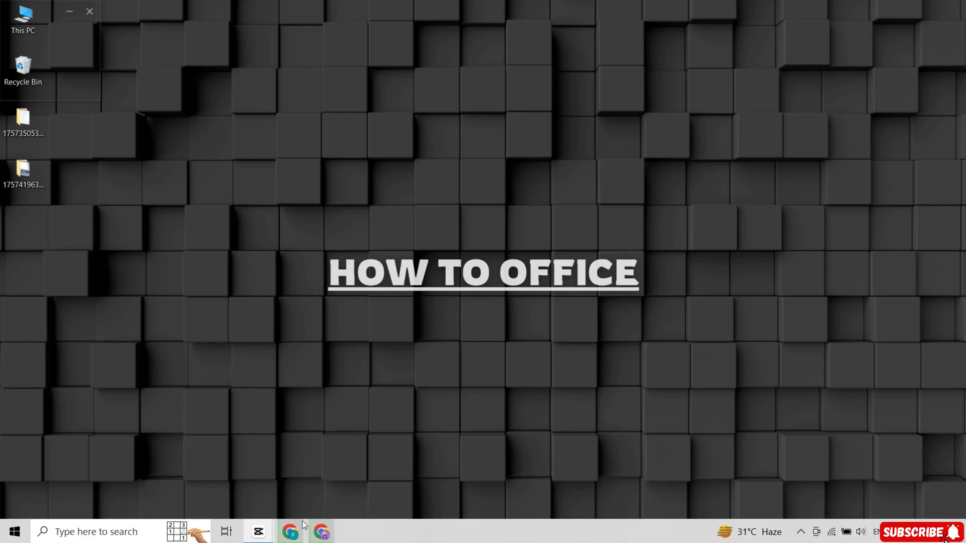
- Search Google for 'windows 11 download' from the Chrome address bar
click(290, 531)
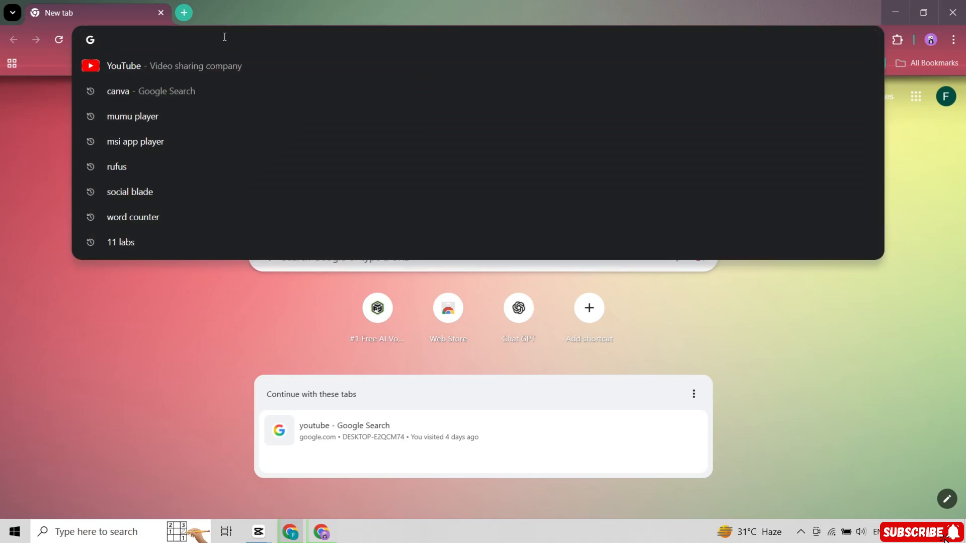
text(windows)
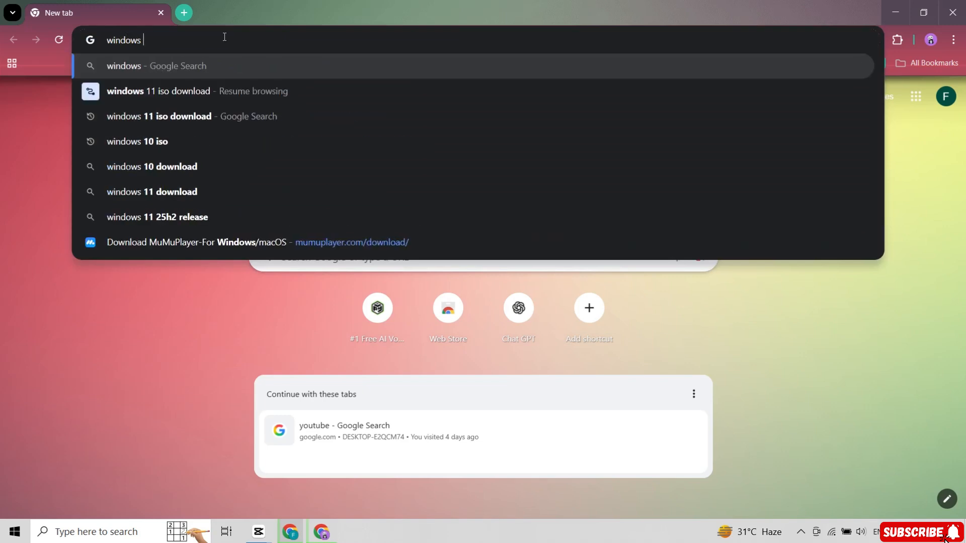
text(11 dow)
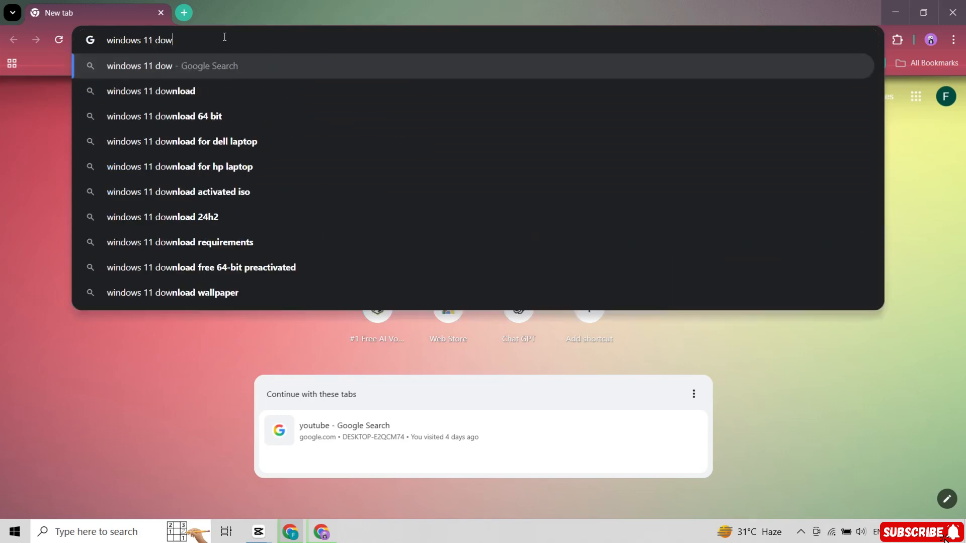
text(load)
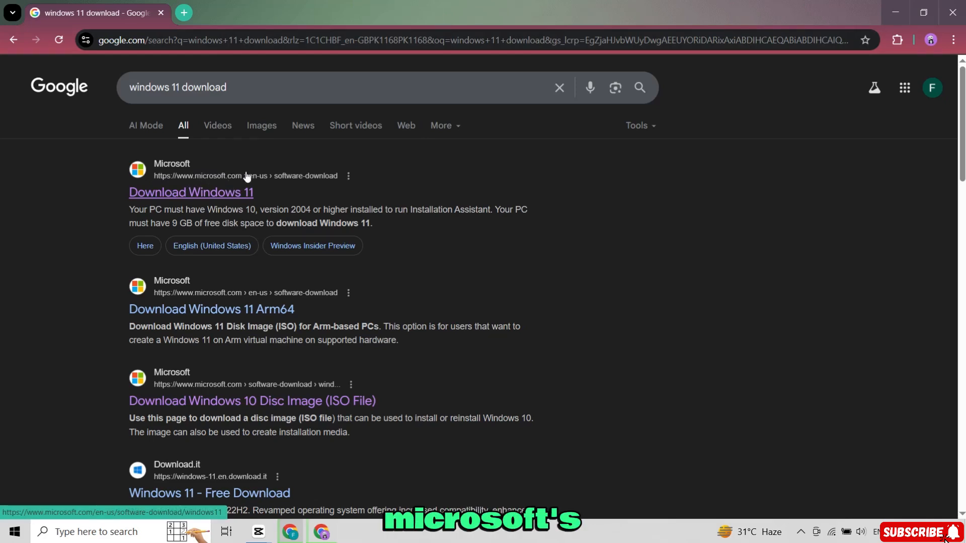
- Download mediacreationtool.exe via Download Now under Create Windows 11 Installation Media
click(191, 192)
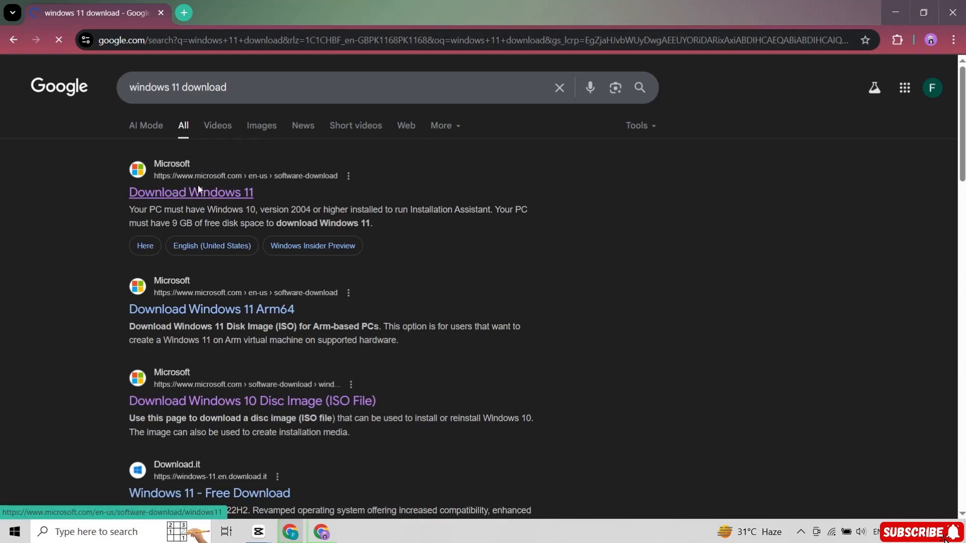
click(190, 191)
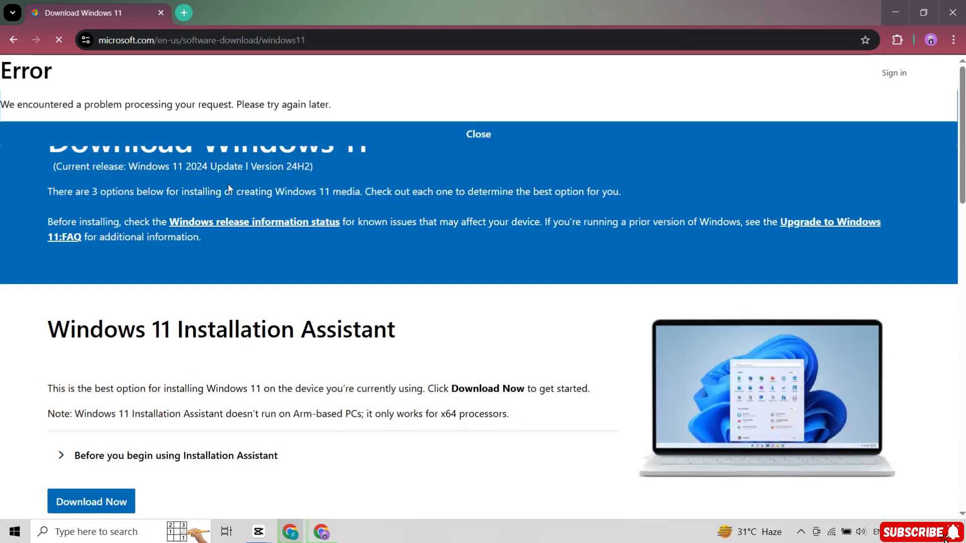
scroll(down, 3)
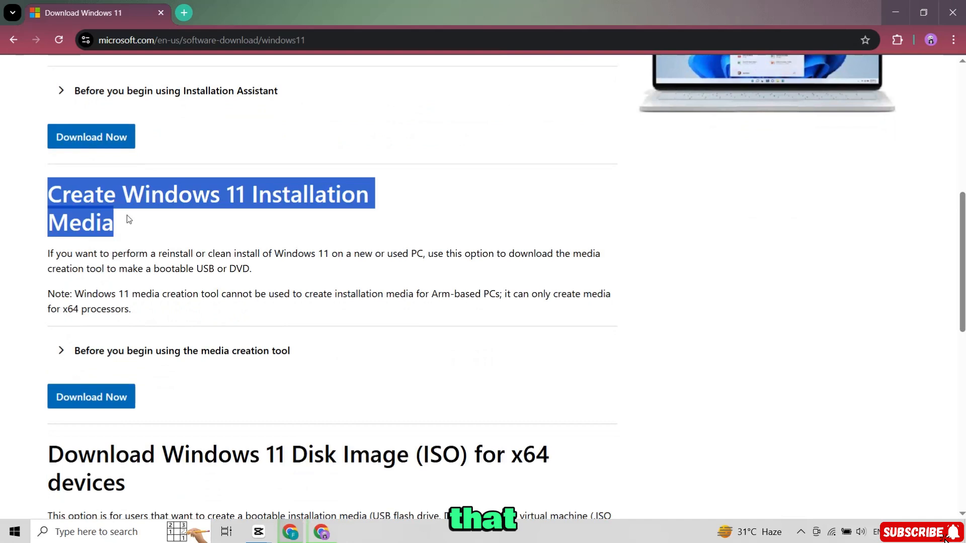
click(233, 228)
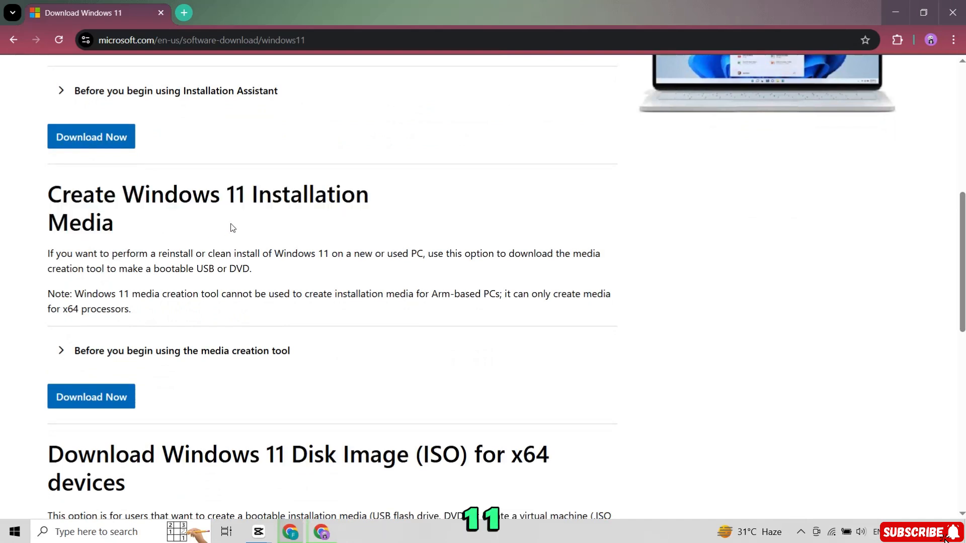
mouse_move(44, 380)
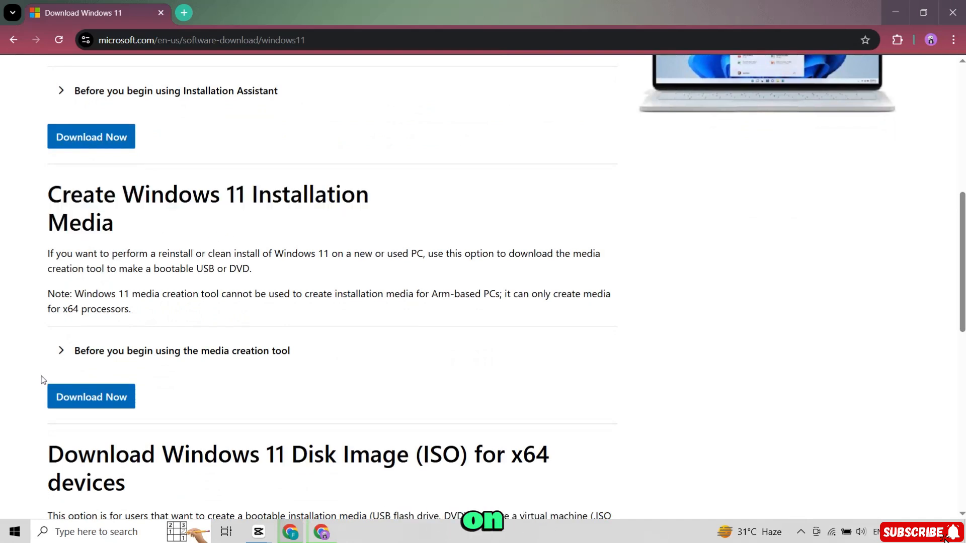
click(91, 397)
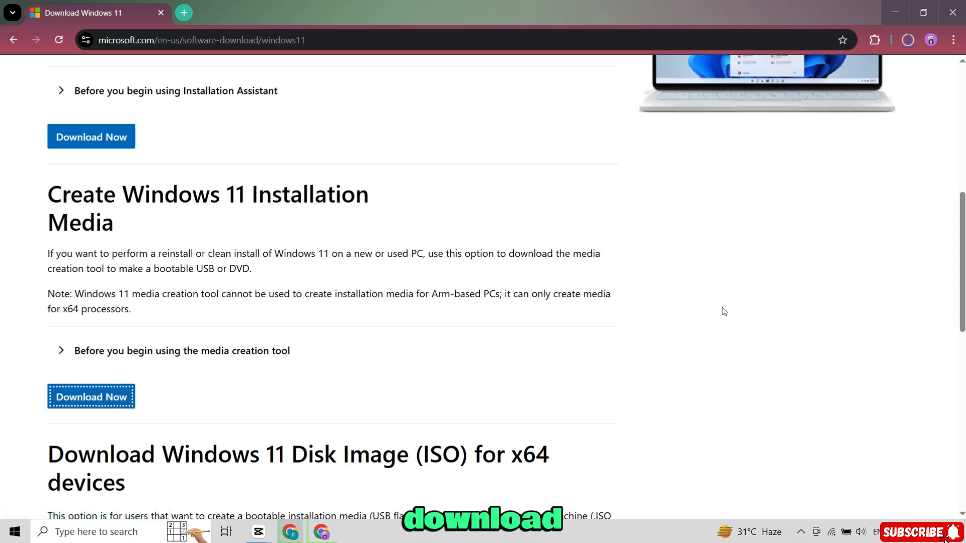
click(90, 396)
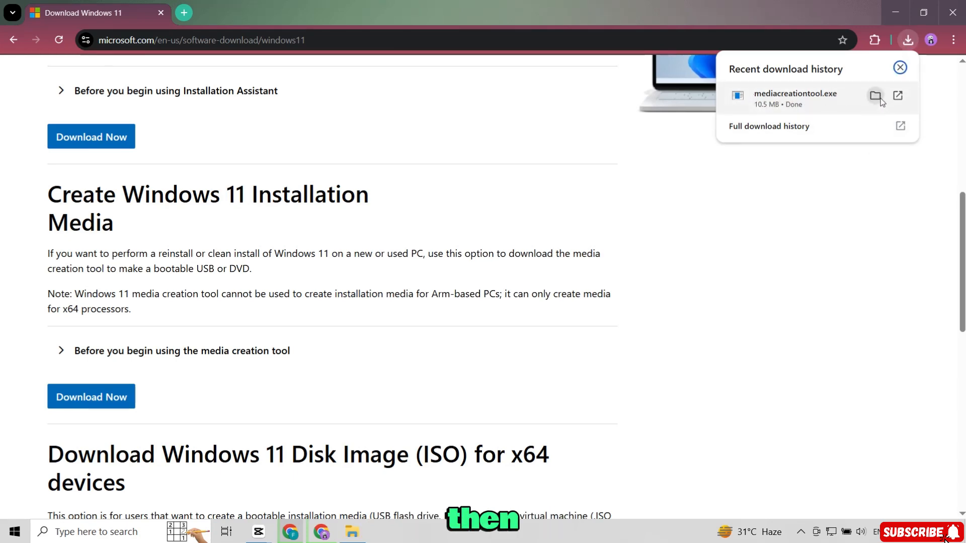
- Show the downloaded mediacreationtool.exe in its folder and run it
click(875, 97)
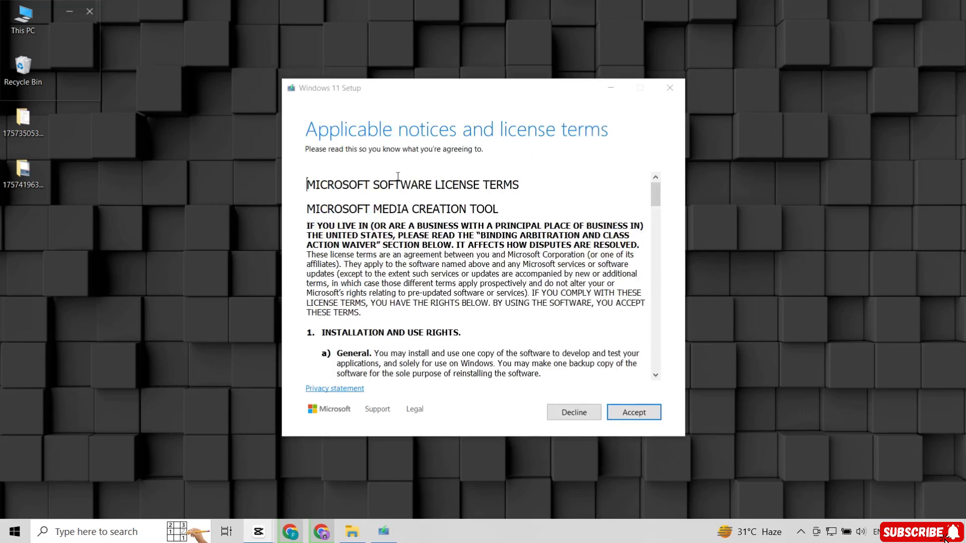
- Accept the Microsoft software license terms in Windows 11 Setup
scroll(down, 3)
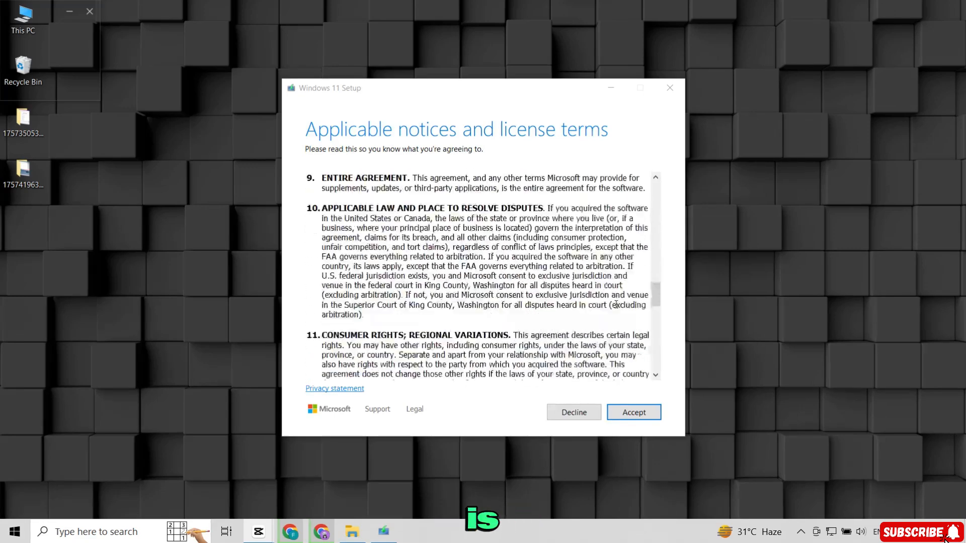
scroll(down, 3)
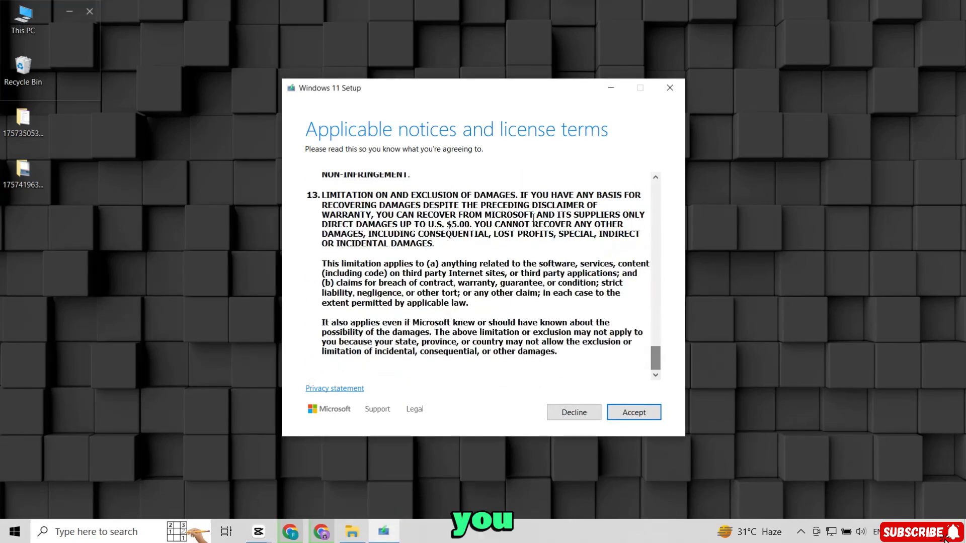
click(632, 413)
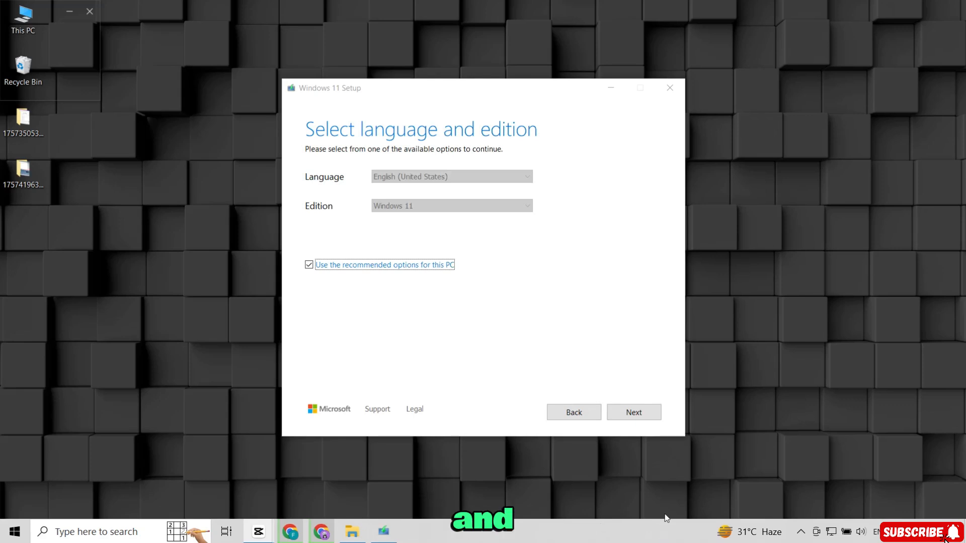
mouse_move(547, 257)
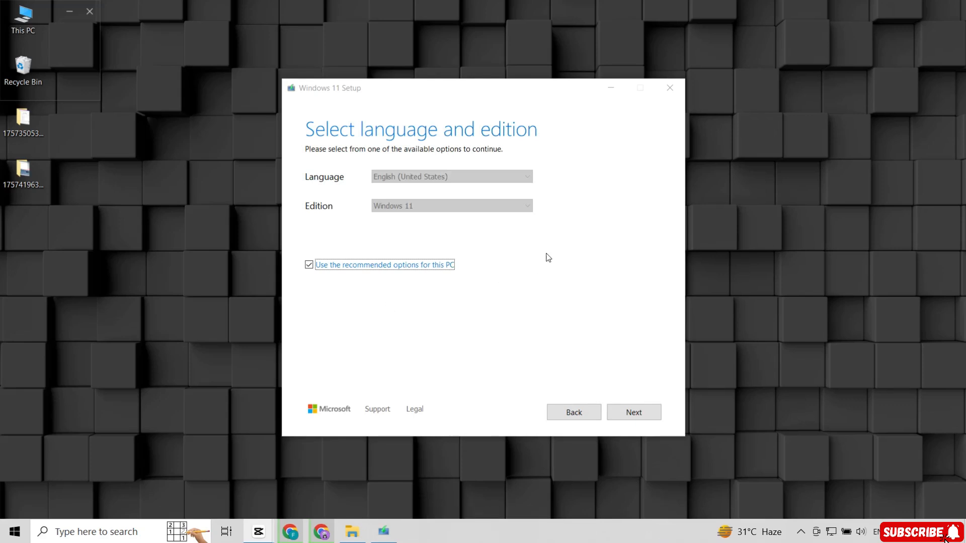
mouse_move(308, 272)
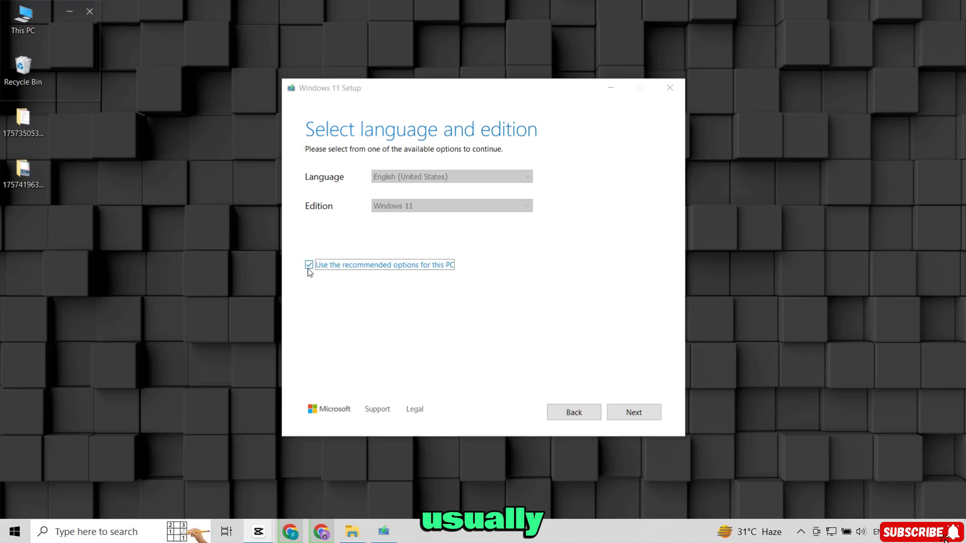
- Keep 'Use the recommended options for this PC' ticked and continue with Next
click(309, 264)
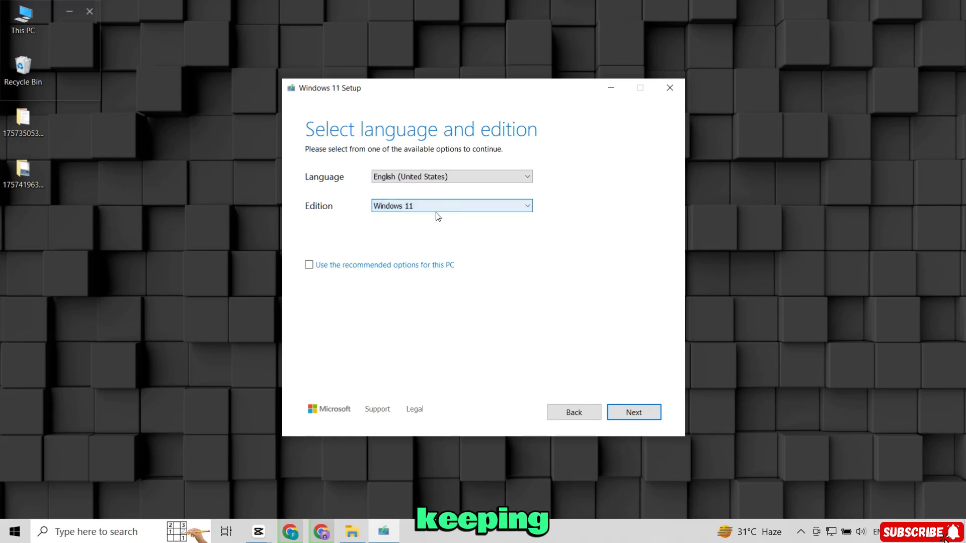
mouse_move(487, 246)
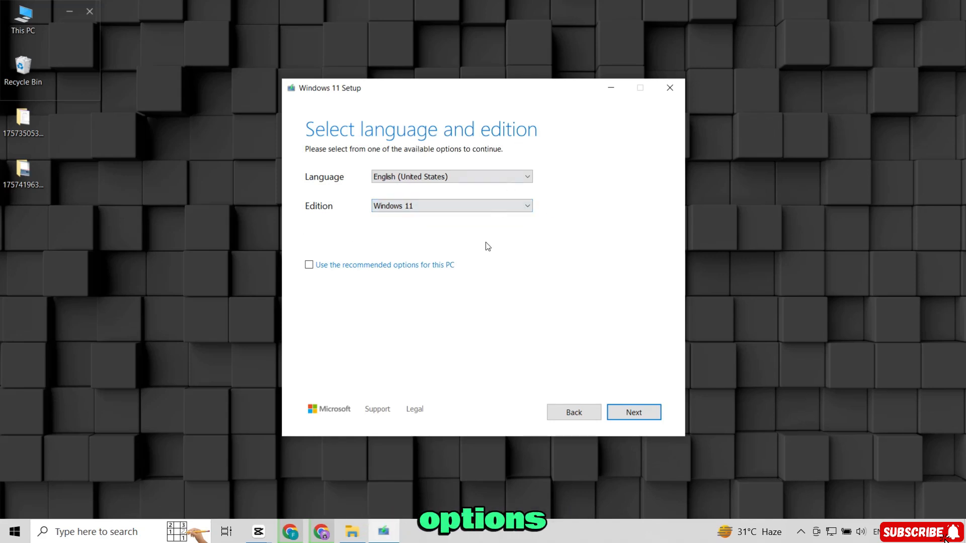
click(309, 265)
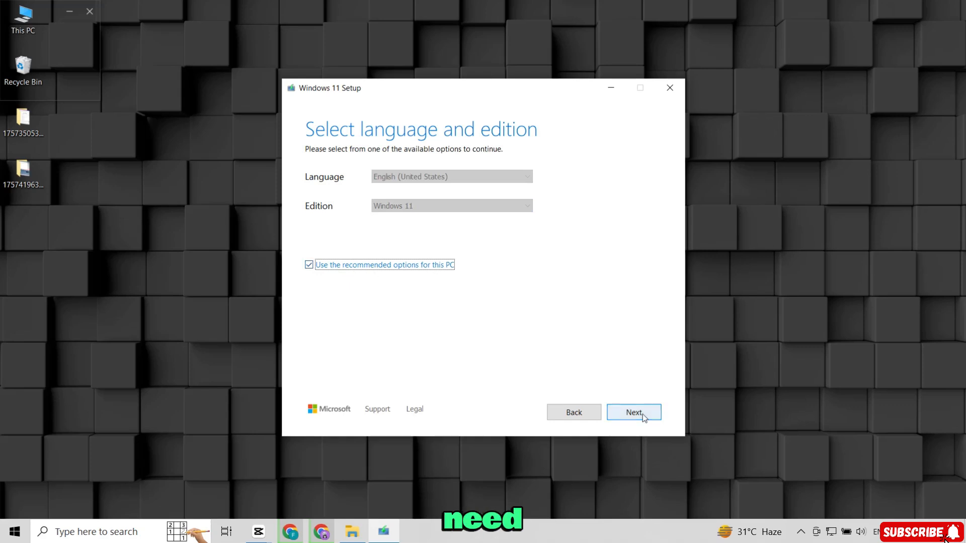
click(634, 413)
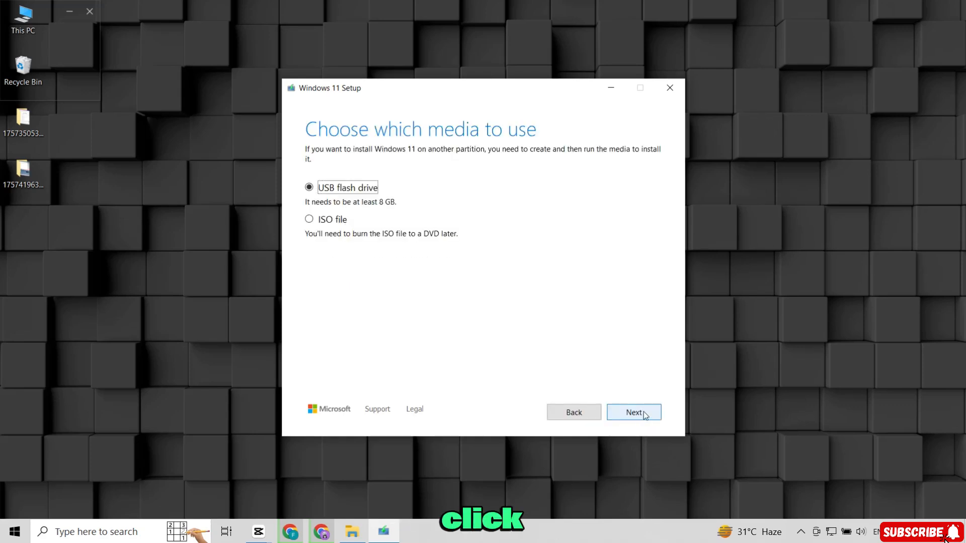
mouse_move(500, 135)
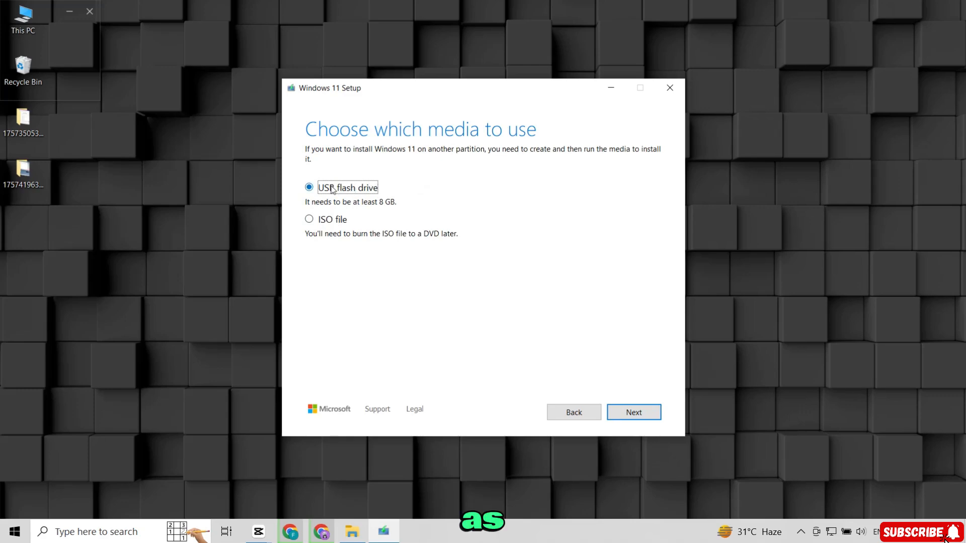
mouse_move(429, 190)
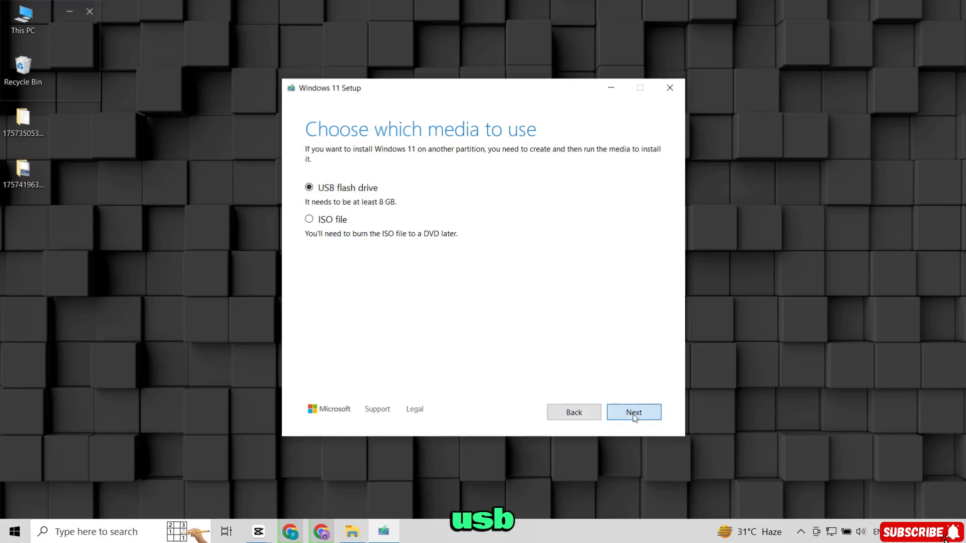
- Confirm USB flash drive as the media and continue to the drive list
click(632, 412)
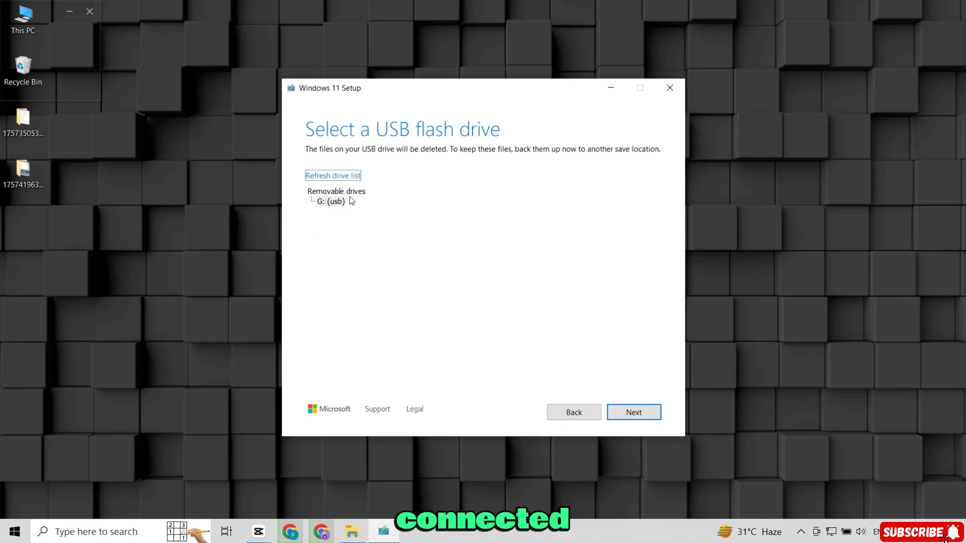
mouse_move(325, 209)
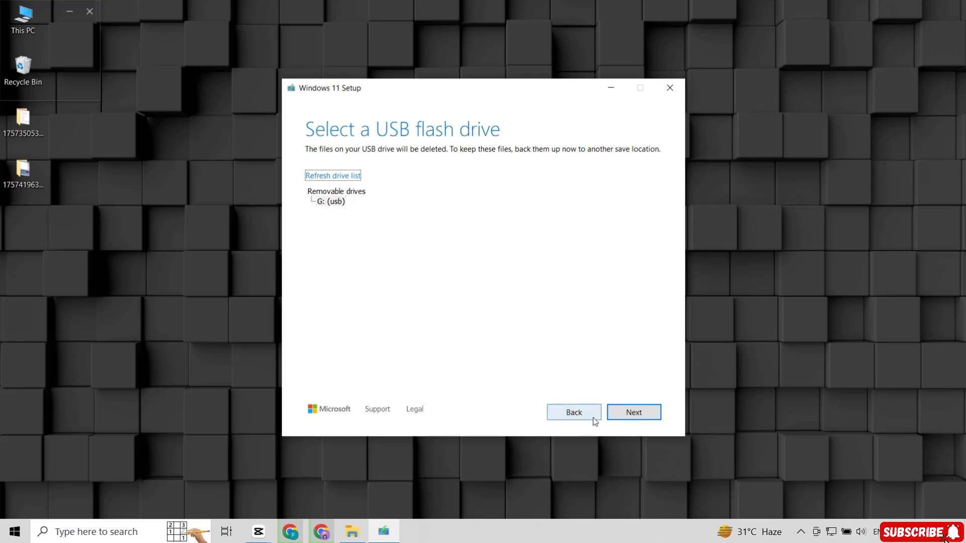
mouse_move(633, 412)
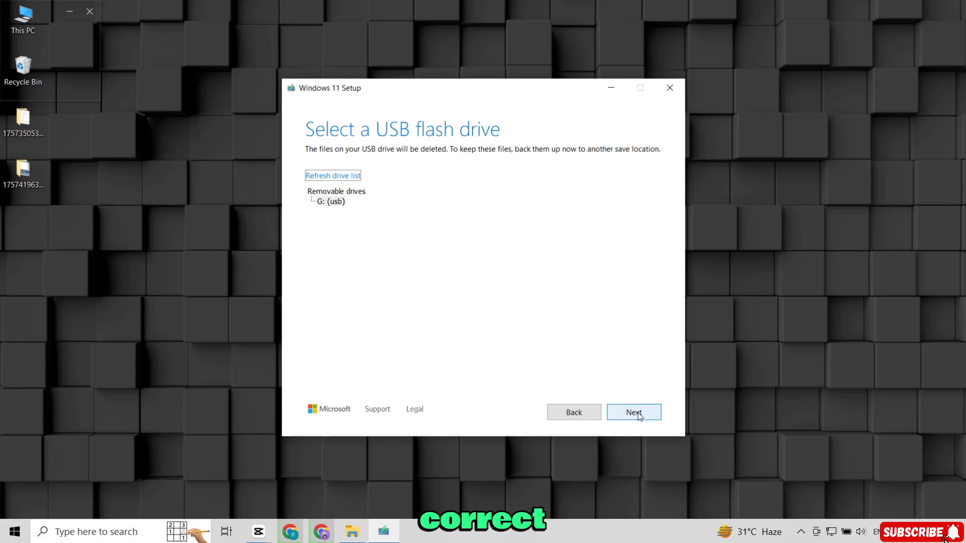
- Confirm G: (usb) as the target drive so media creation begins
click(633, 413)
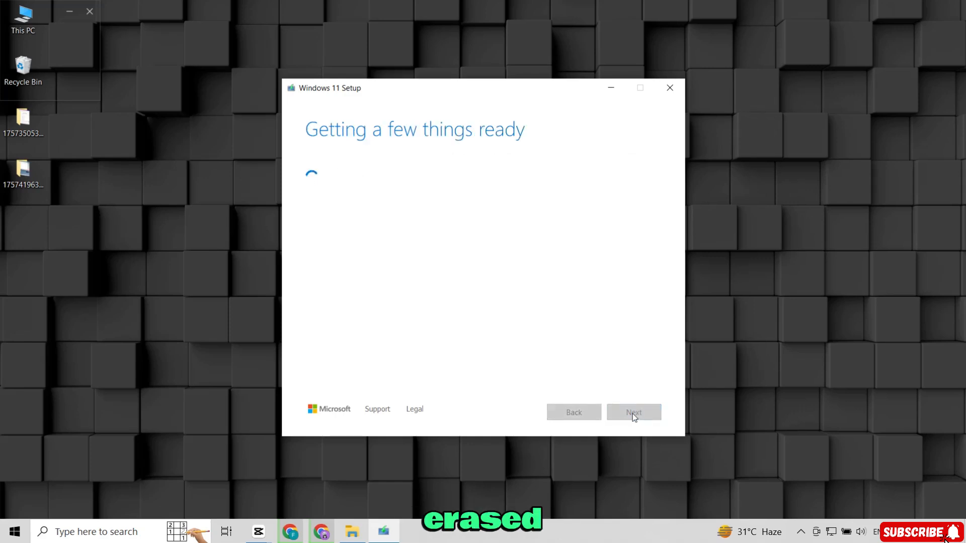
mouse_move(625, 472)
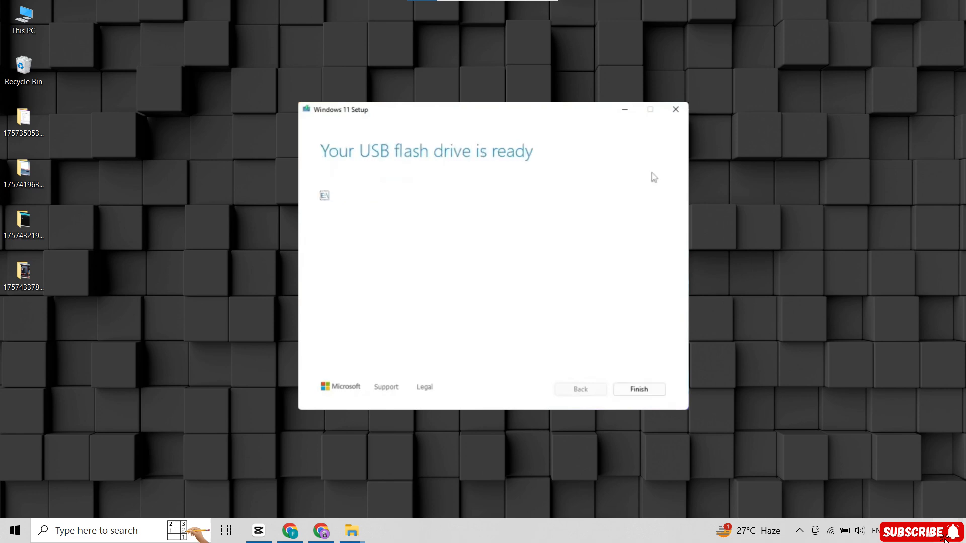
mouse_move(394, 170)
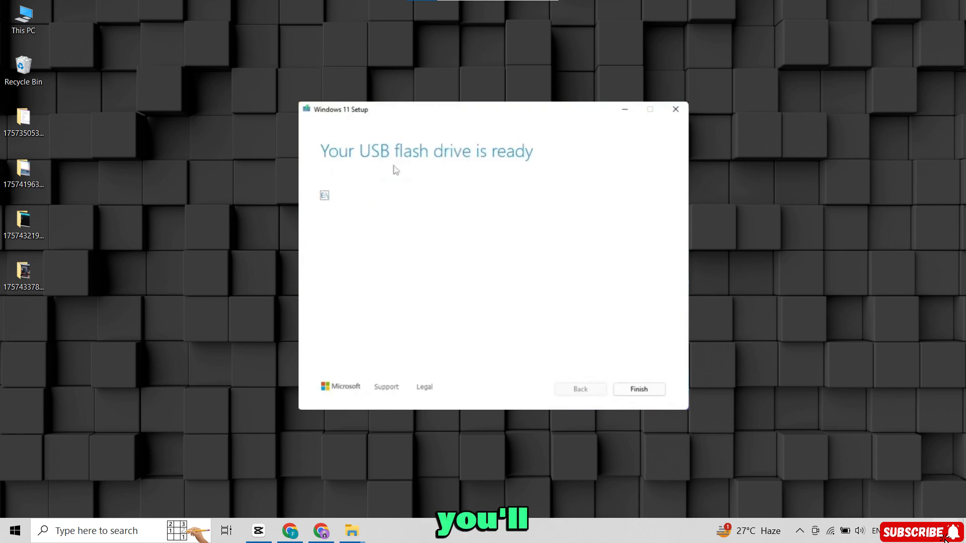
mouse_move(375, 169)
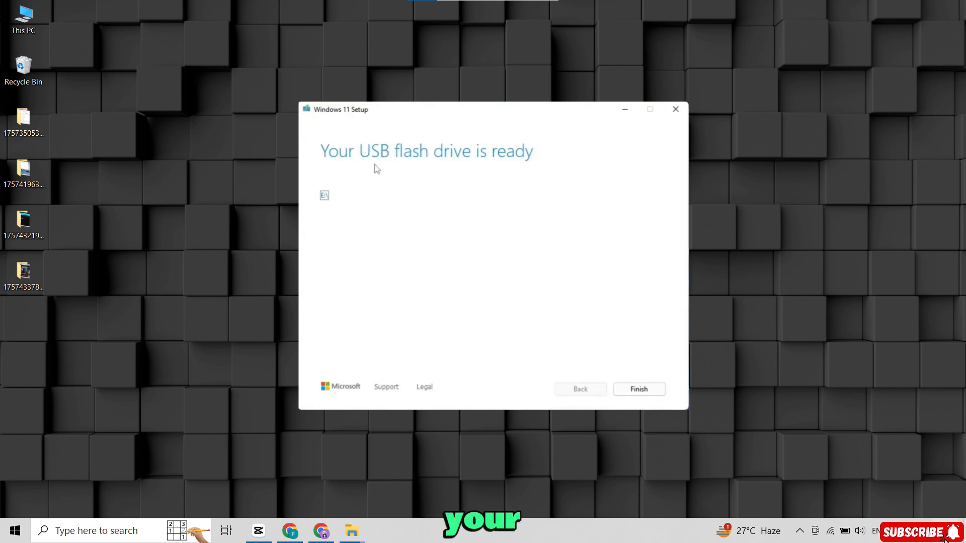
mouse_move(506, 183)
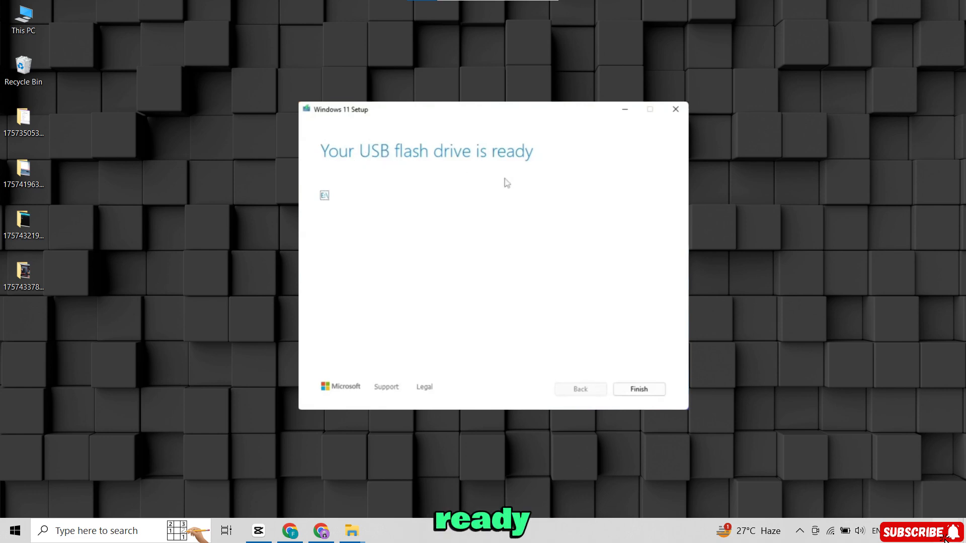
- Finish setup on the 'Your USB flash drive is ready' screen
click(638, 388)
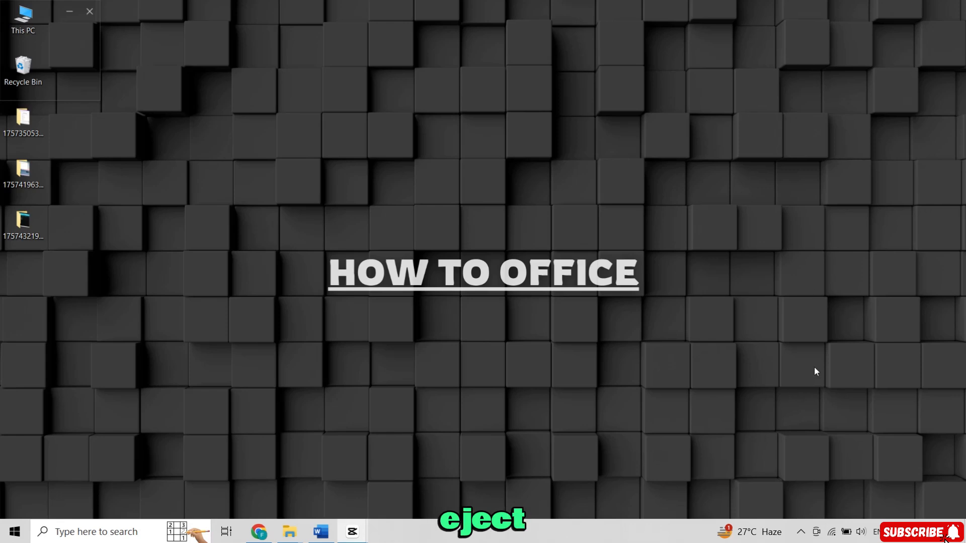
click(800, 531)
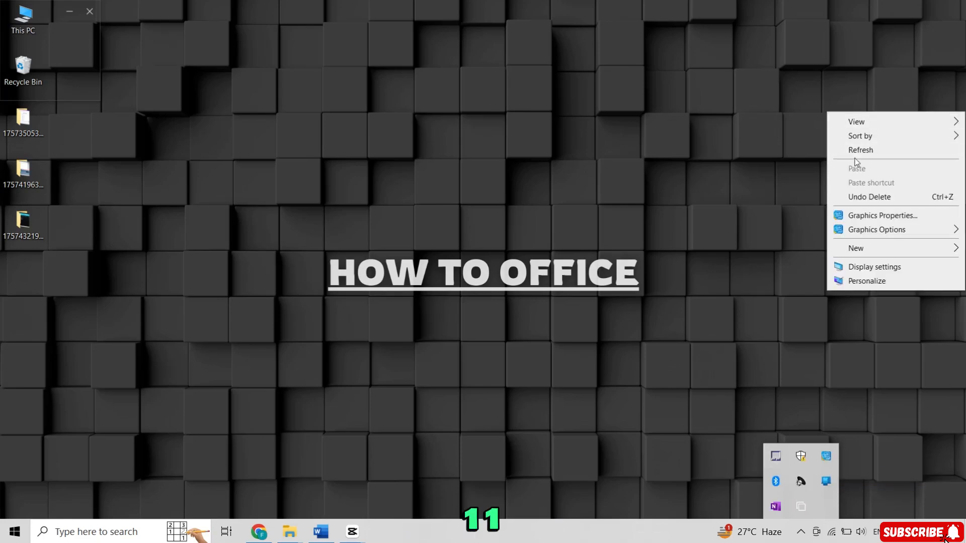
click(743, 171)
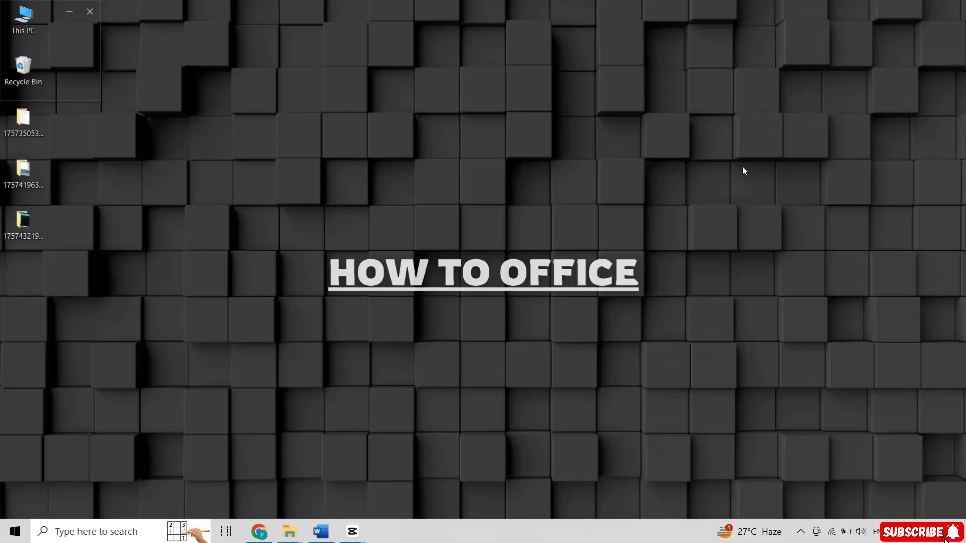
mouse_move(612, 360)
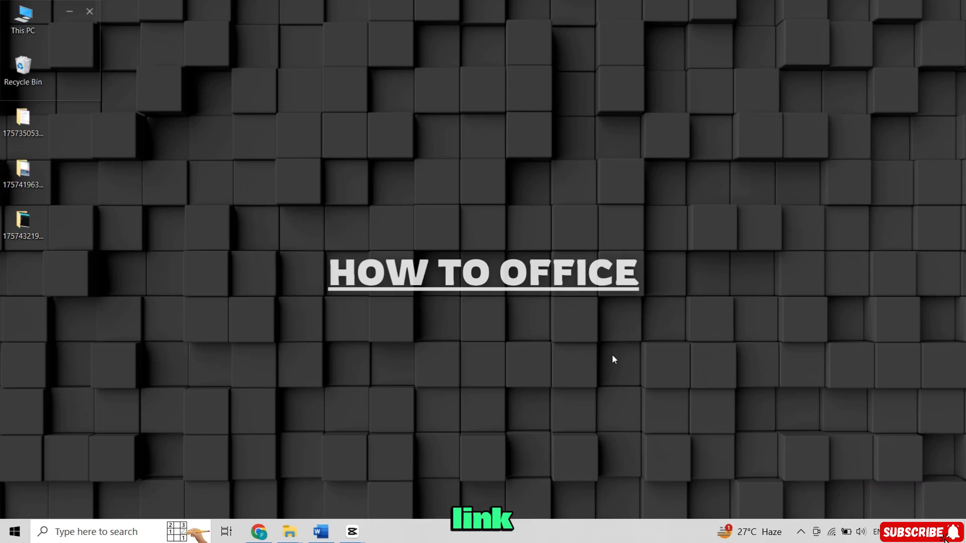